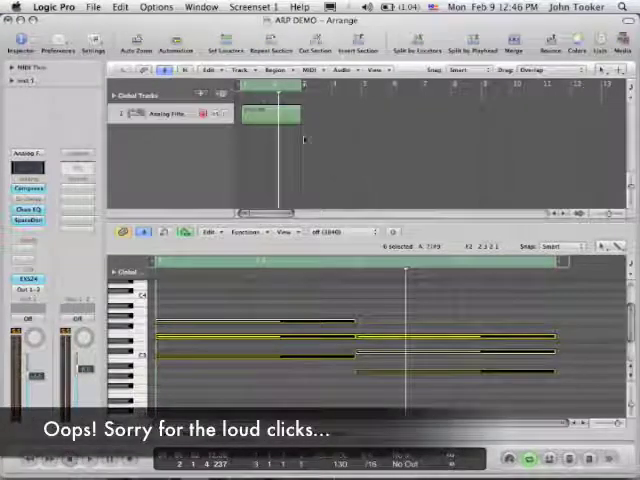
Step: Open the Environment window and create a new Arpeggiator object from the New menu
left_click(200, 8)
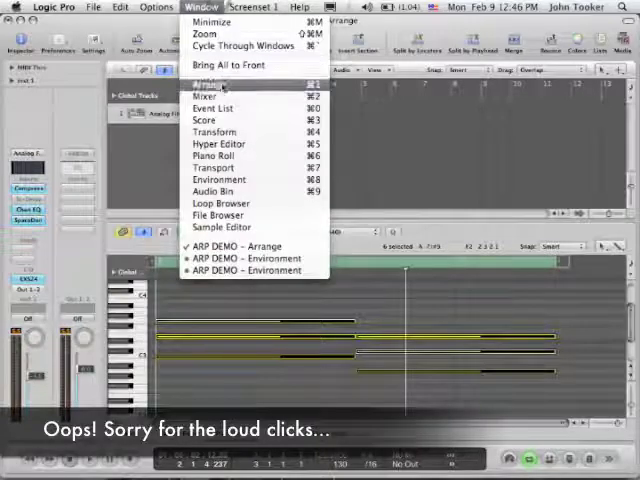
mouse_move(210, 156)
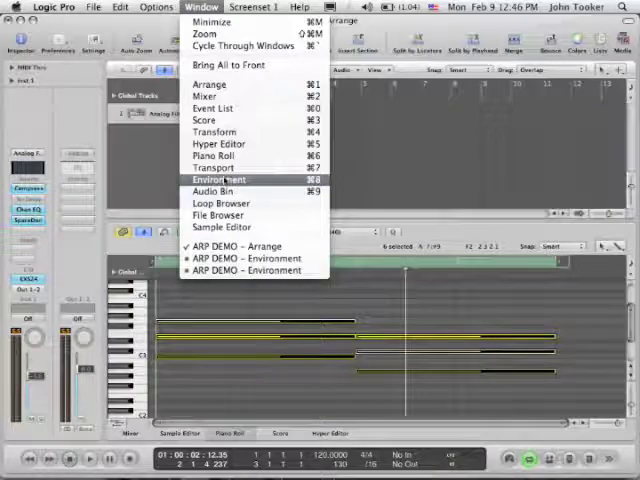
left_click(218, 180)
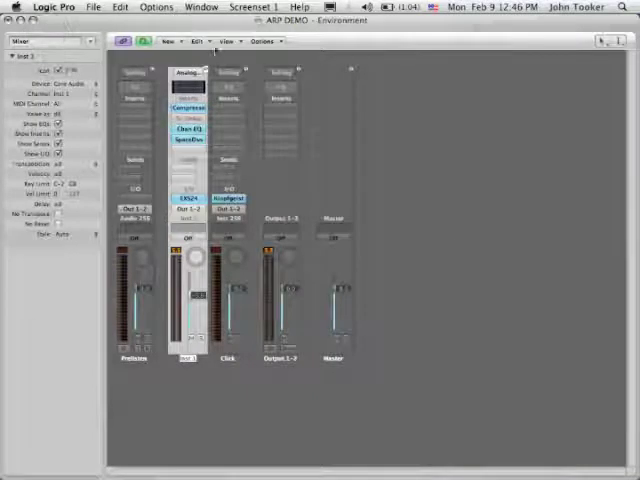
left_click(160, 40)
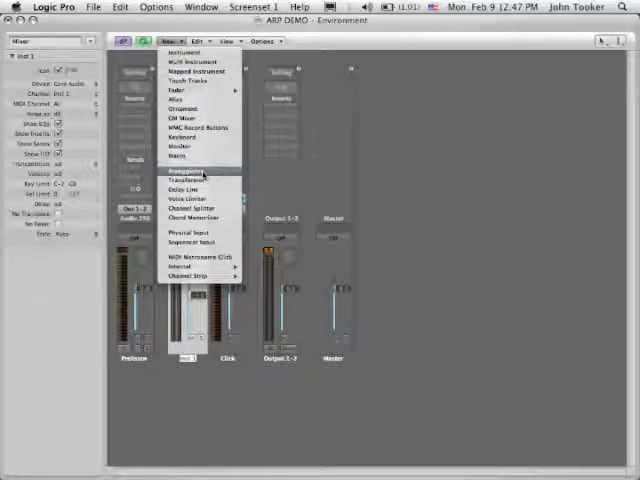
mouse_move(188, 180)
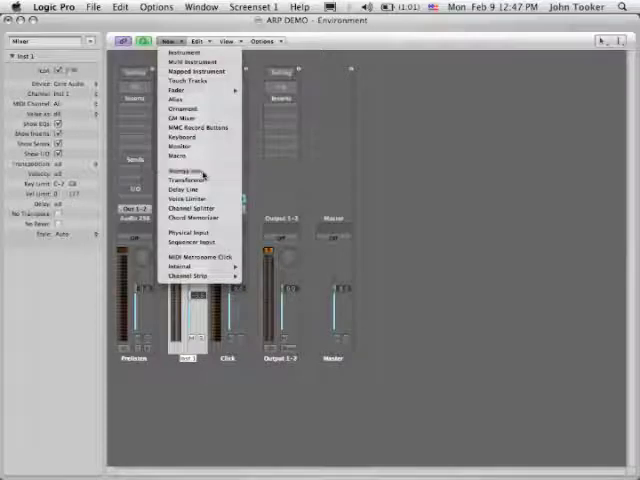
left_click(184, 172)
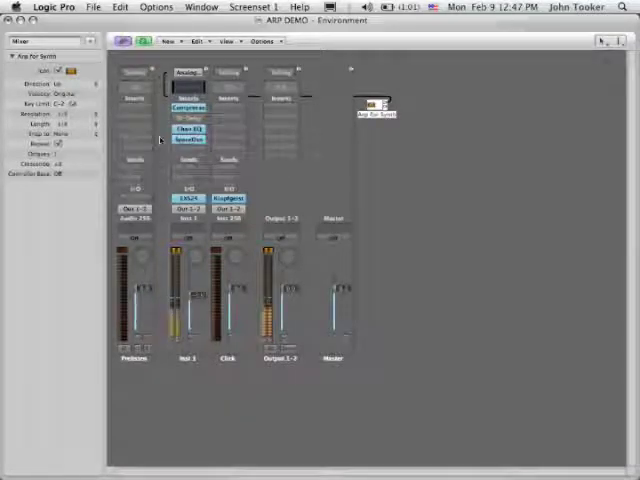
Step: Leave the Environment and return to the Arrange window after naming the object 'Arp for Synth'
key("cmd+1")
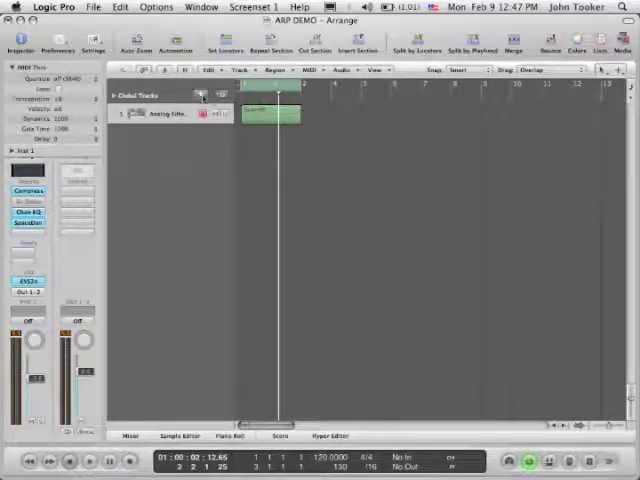
Step: Create a new track assigned to the Arp for Synth object, then return to the Environment
left_click(204, 94)
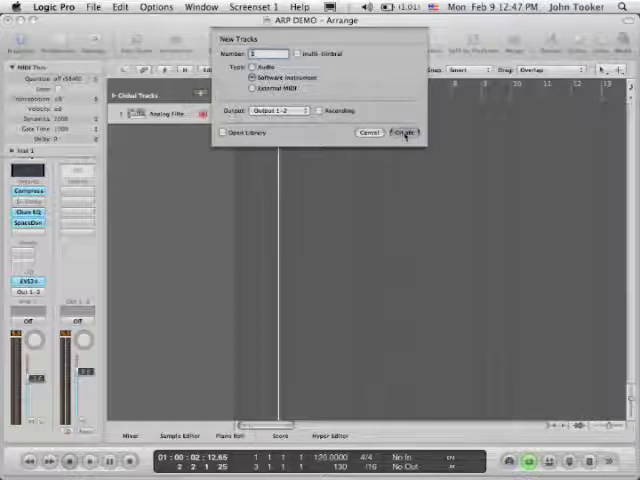
left_click(400, 132)
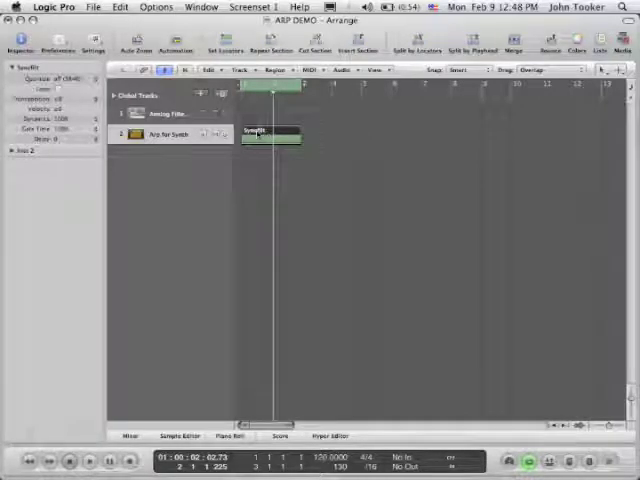
key("cmd+8")
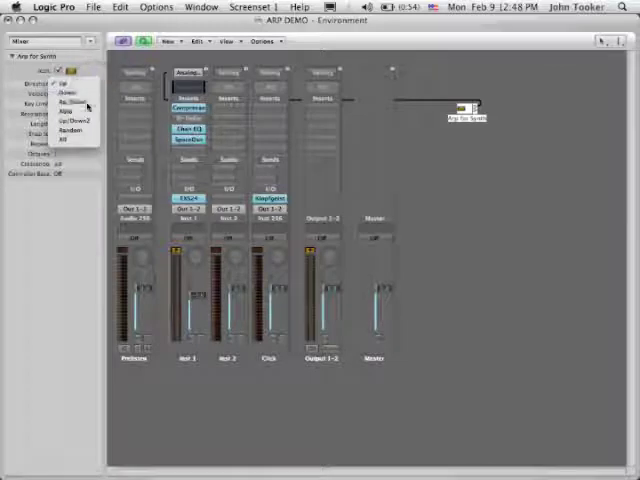
Step: Choose the arpeggiator's playback direction and note resolution and adjust a further parameter in the inspector
left_click(76, 112)
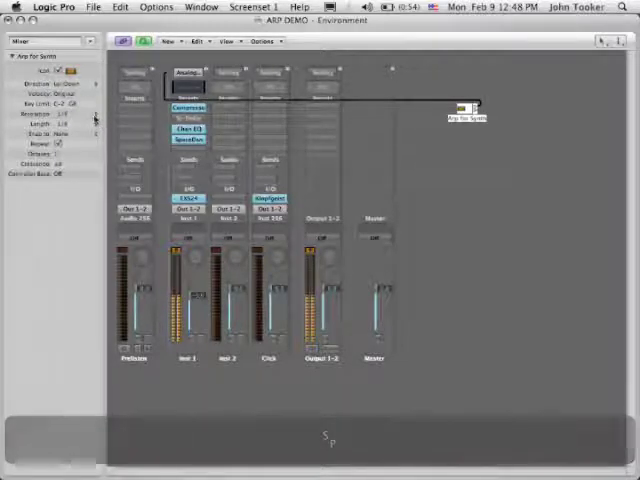
left_click(70, 112)
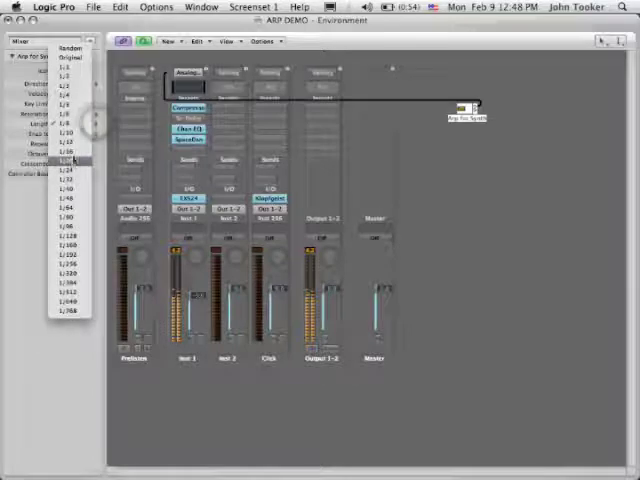
left_click(70, 160)
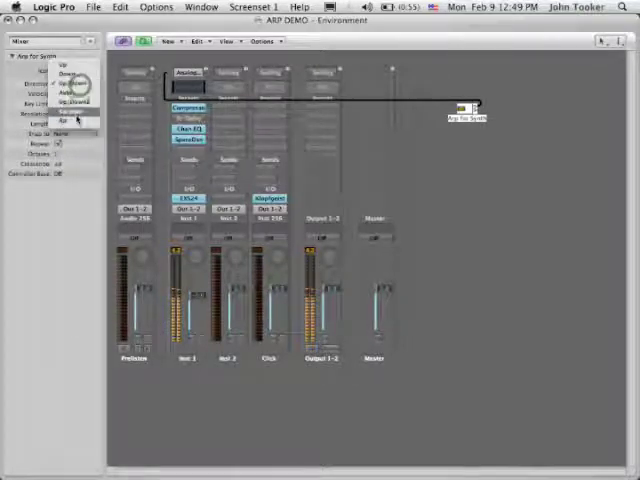
left_click(70, 112)
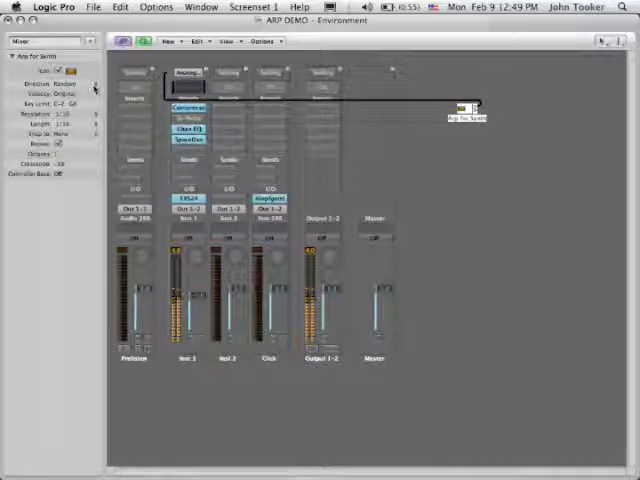
left_click(76, 84)
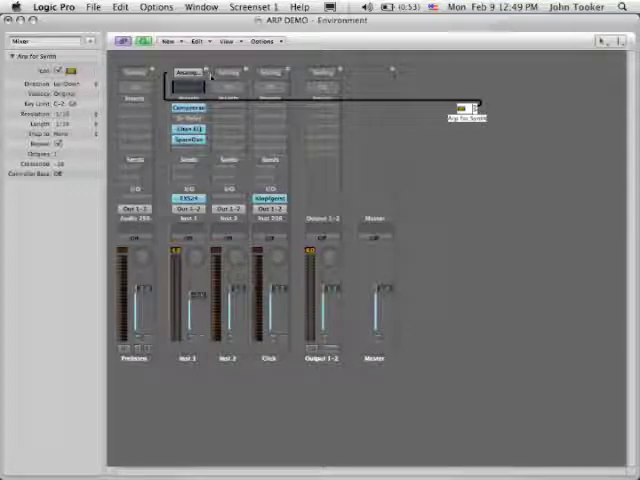
Step: Close the Environment and play notes through the arpeggiator with Musical Typing
key("cmd+w")
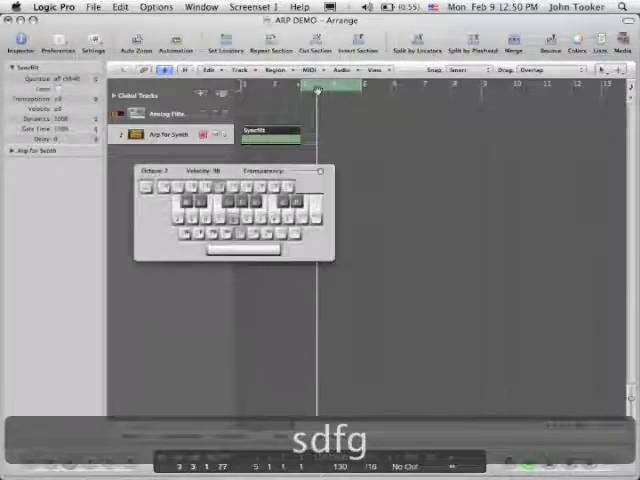
type("gg")
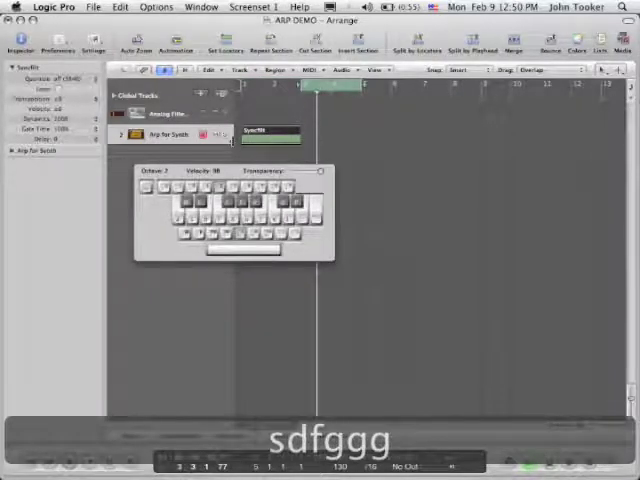